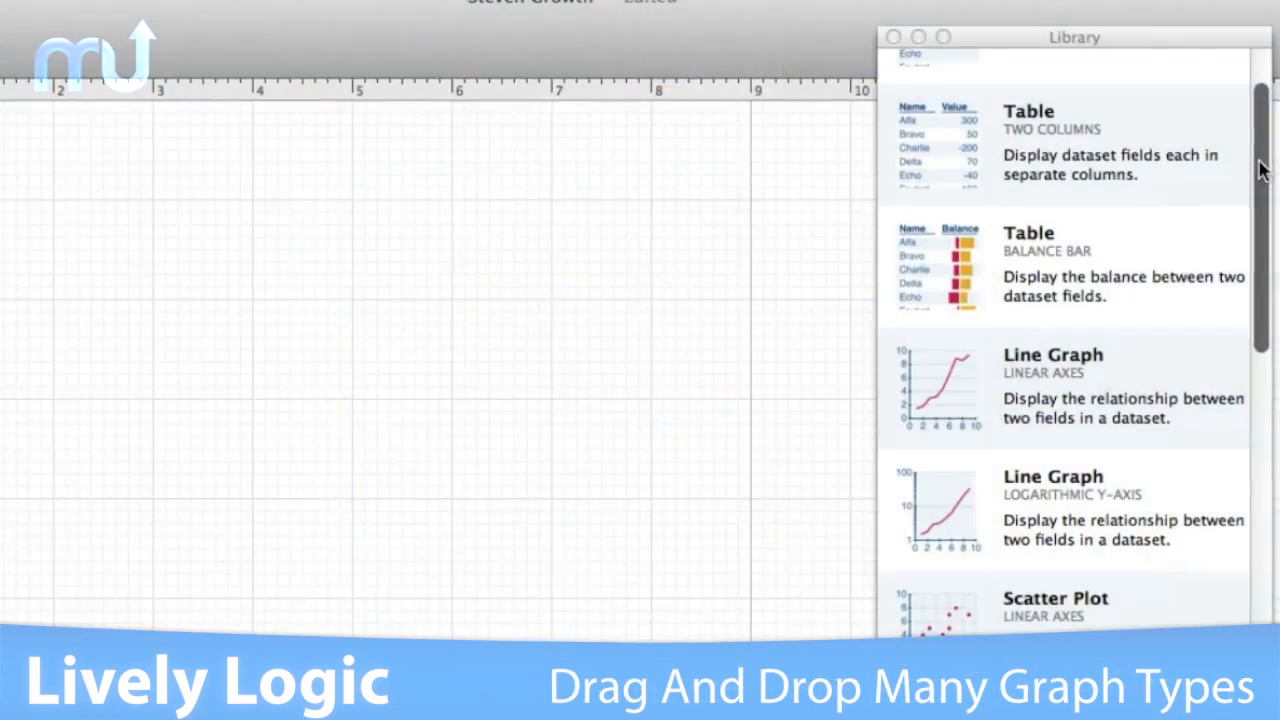
Browse the graph library from tables and line graphs down to the scatter plots
{"action": "scroll", "scroll_direction": "down", "scroll_amount": 3}
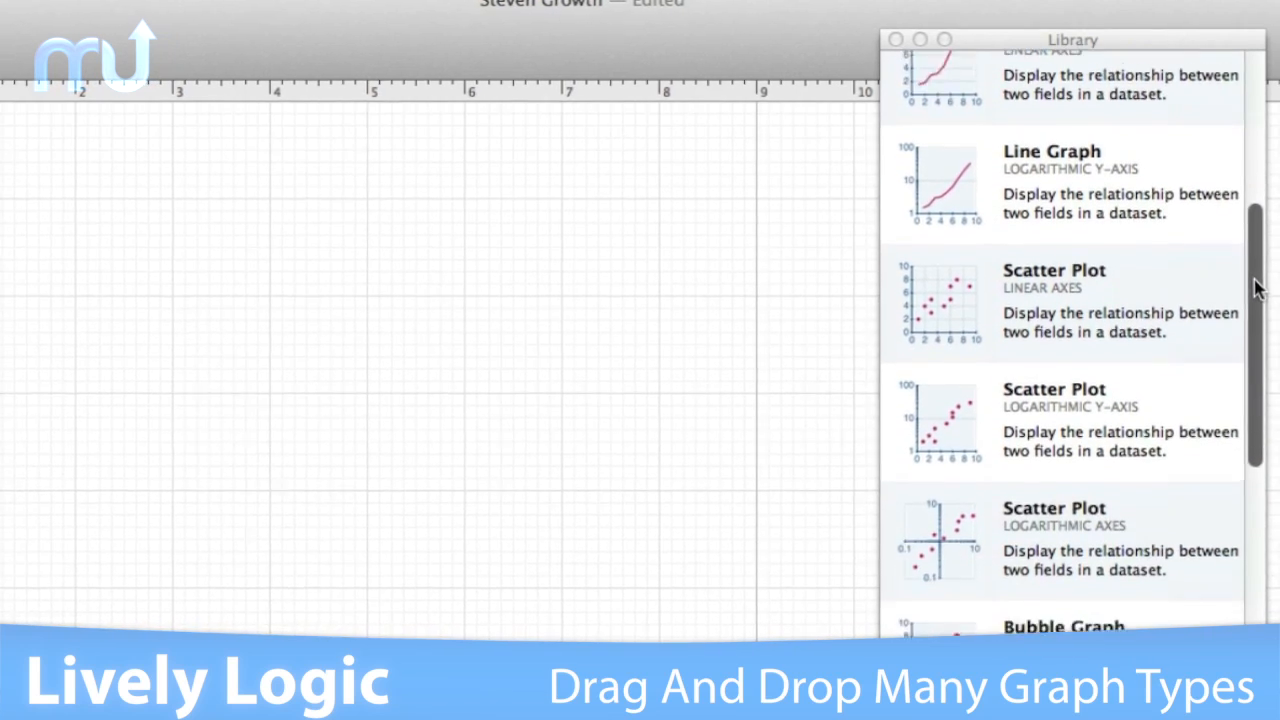
{"action": "scroll", "scroll_direction": "down", "scroll_amount": 3}
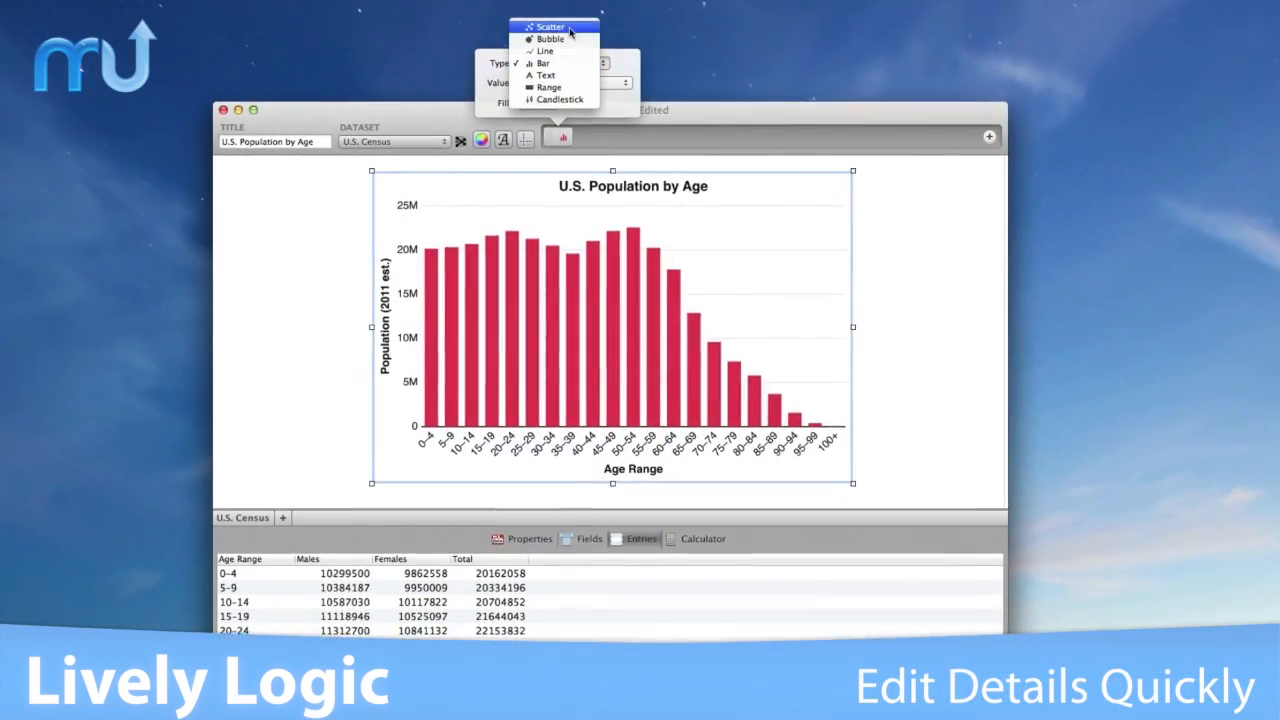
Show the series Type choices for the U.S. Population by Age bar chart
{"action": "left_click", "coordinate": [548, 26]}
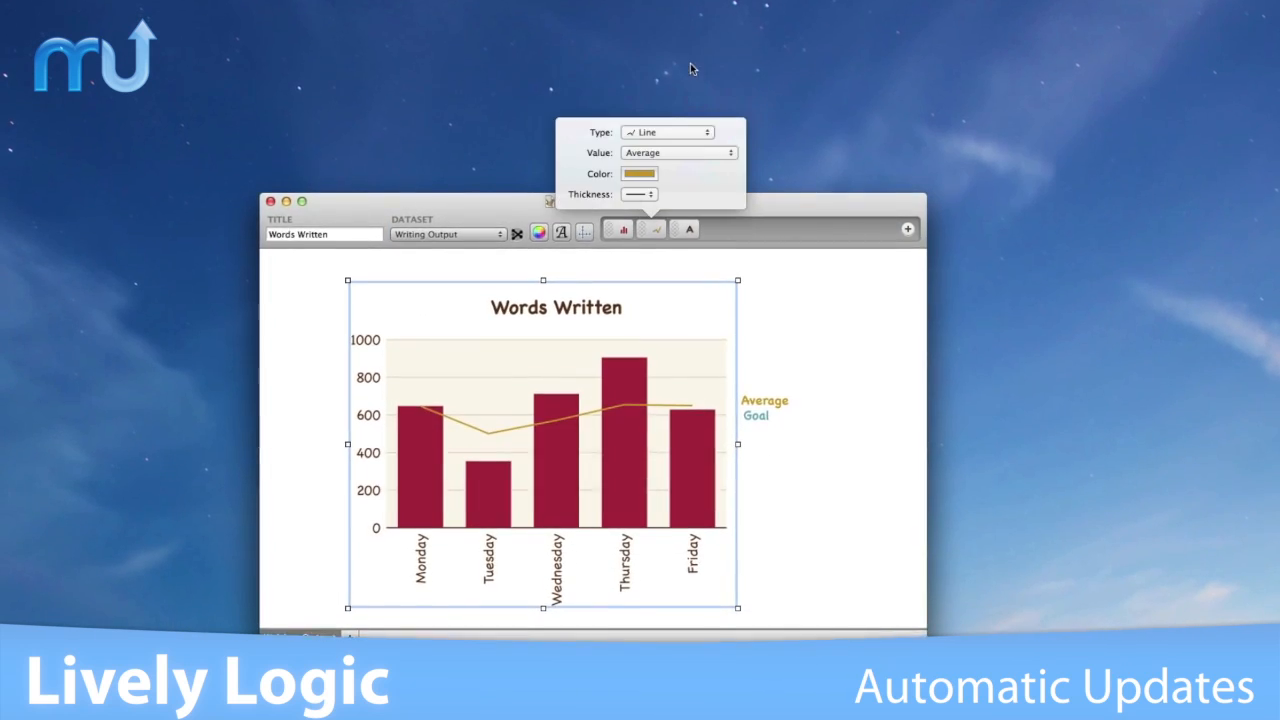
Show the Average line's Type, Value, Color and Thickness settings on the Words Written chart
{"action": "left_click", "coordinate": [638, 194]}
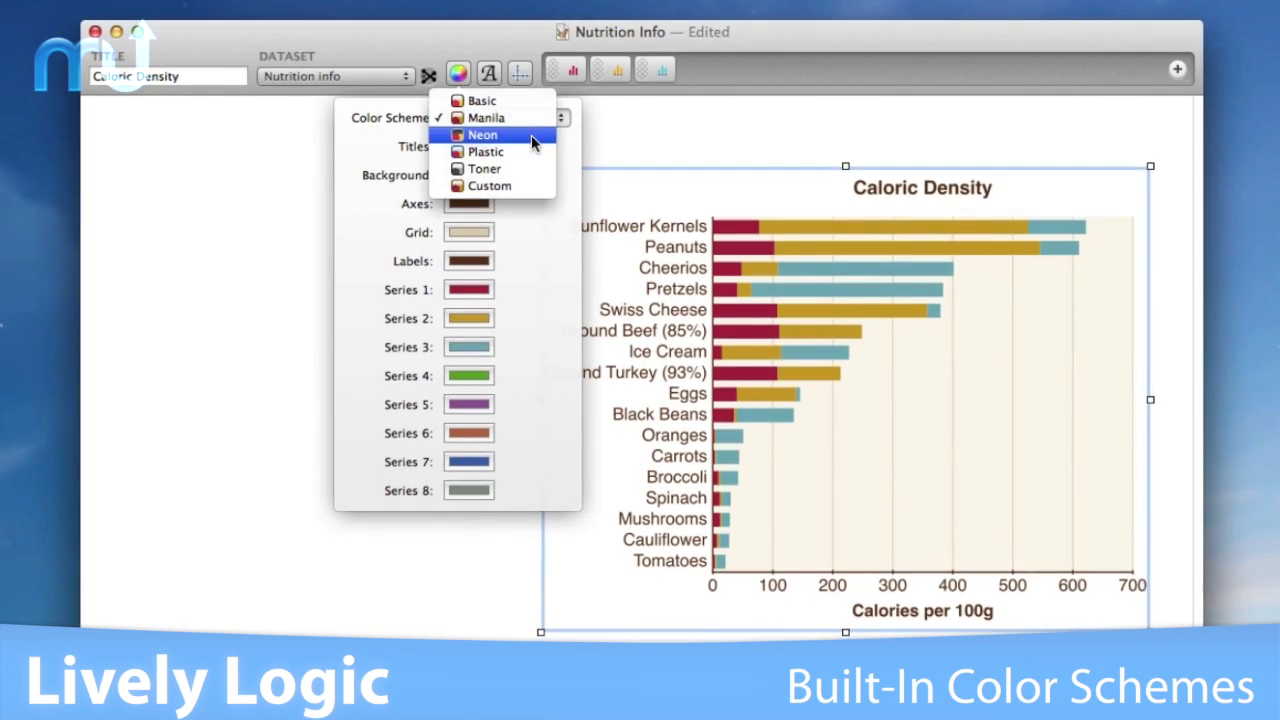
Show the Color Scheme choices (Basic, Manila, Neon, Plastic, Toner, Custom) for the Caloric Density chart
{"action": "left_click", "coordinate": [484, 168]}
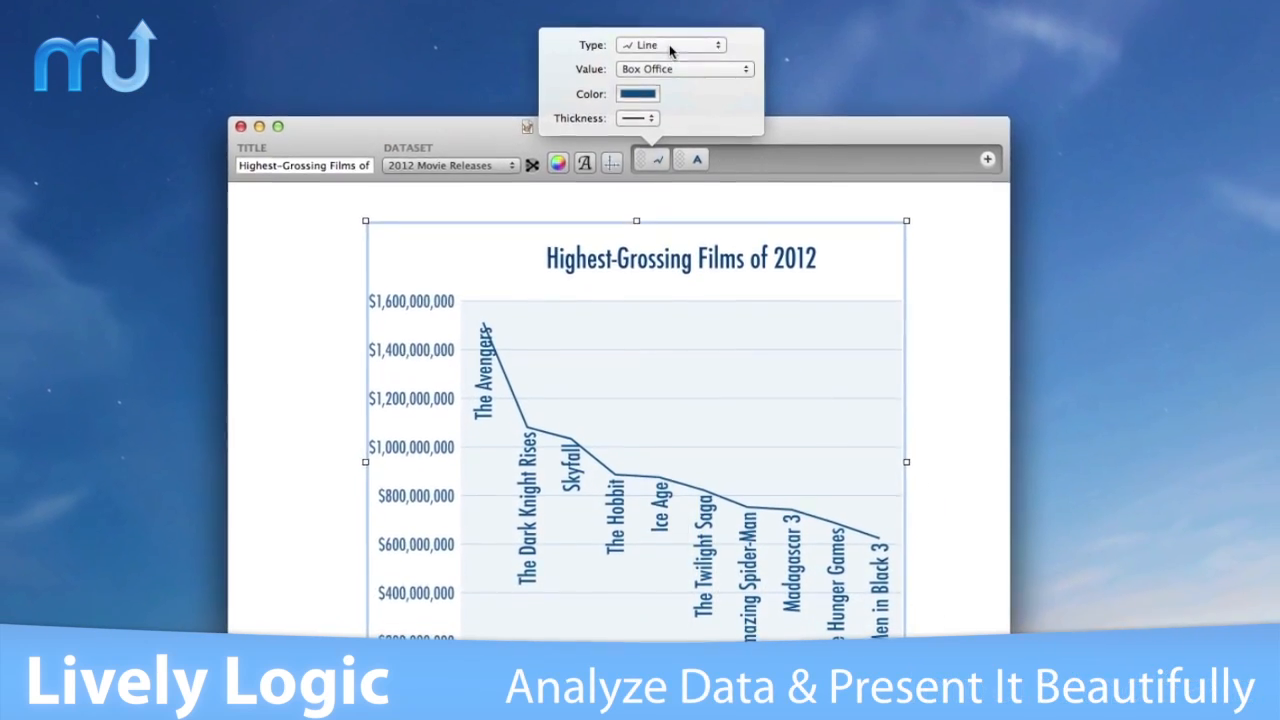
Change the Highest-Grossing Films of 2012 chart's series type from Line to Bar
{"action": "left_click", "coordinate": [670, 44]}
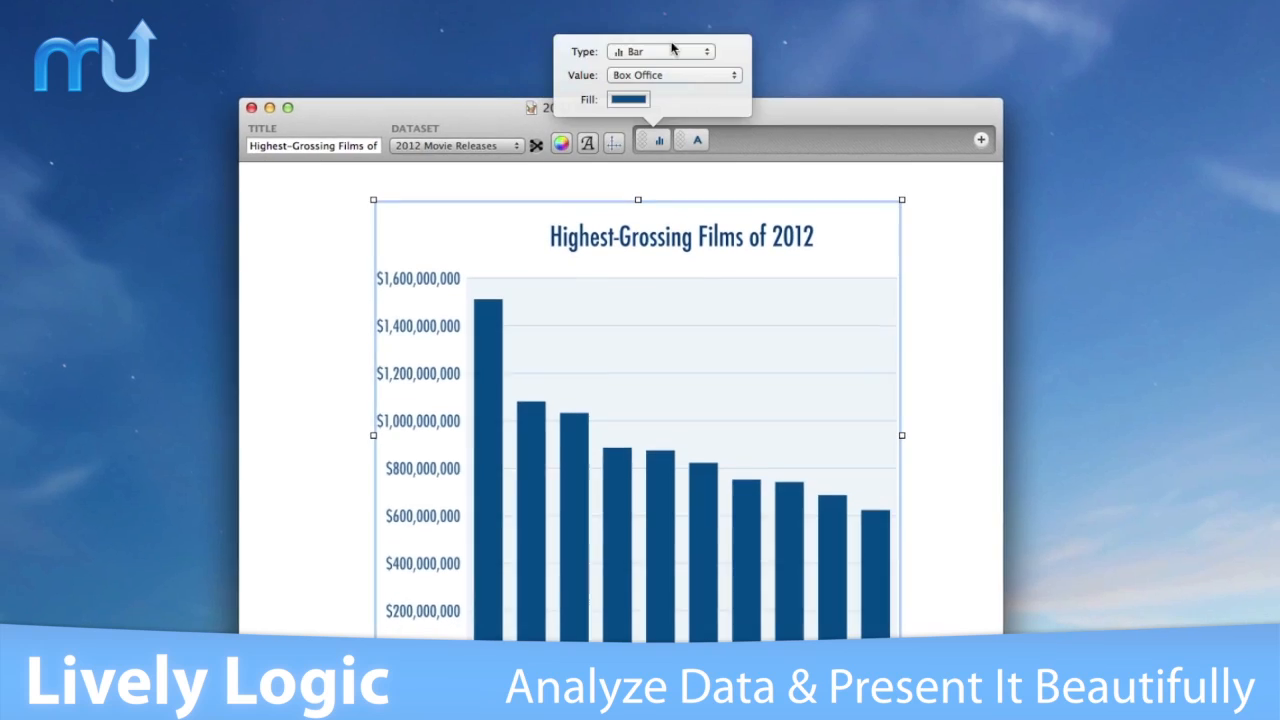